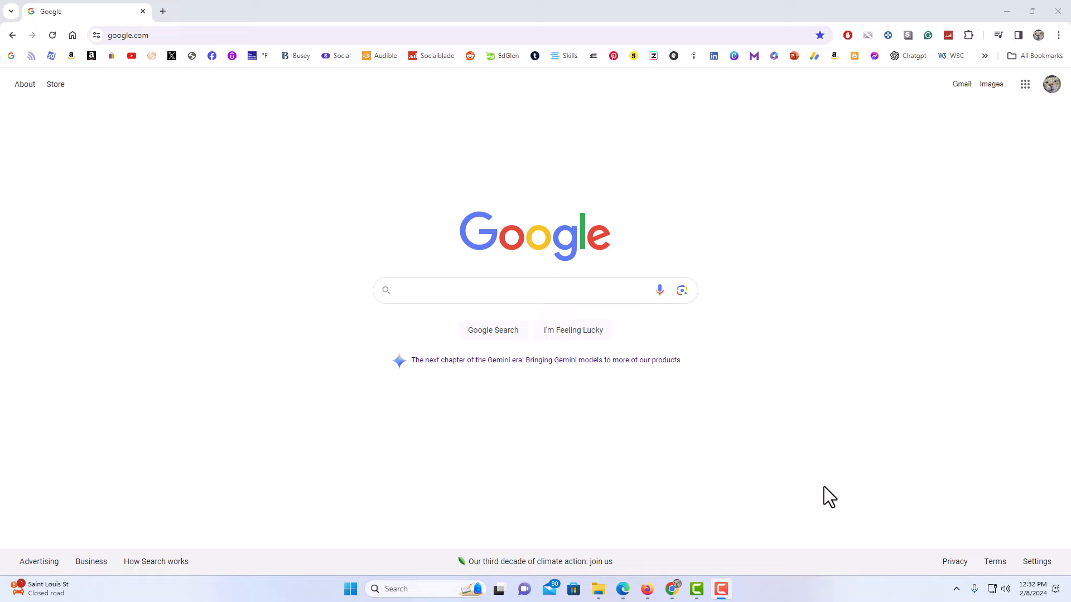
Open Chrome Settings from the three-dot menu on the Google home page
{"action": "left_click", "coordinate": [162, 12]}
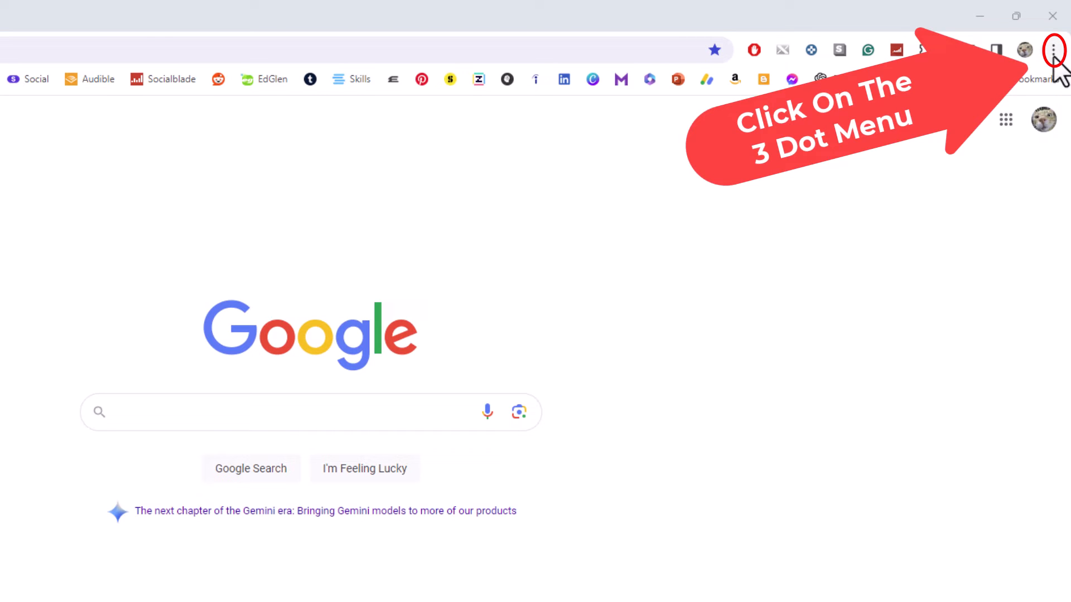
{"action": "left_click", "coordinate": [1053, 49]}
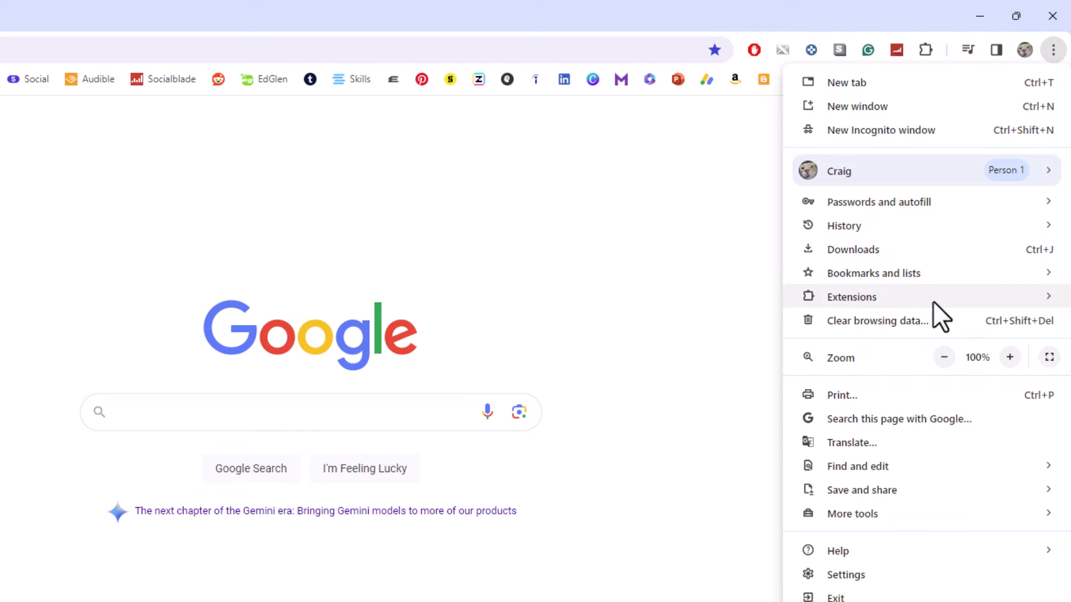
{"action": "mouse_move", "coordinate": [844, 574]}
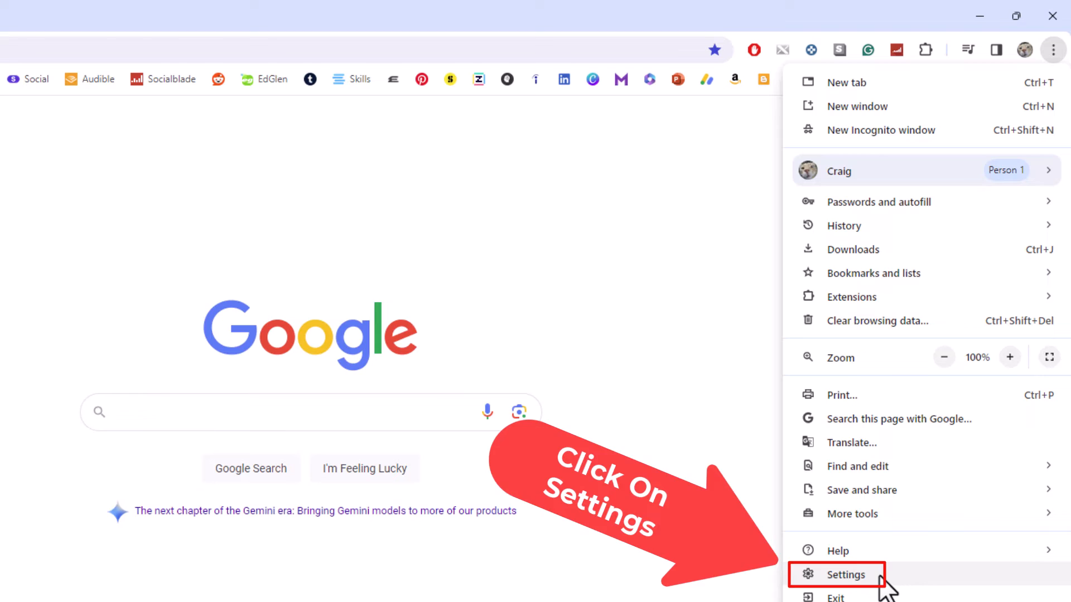
{"action": "left_click", "coordinate": [845, 574]}
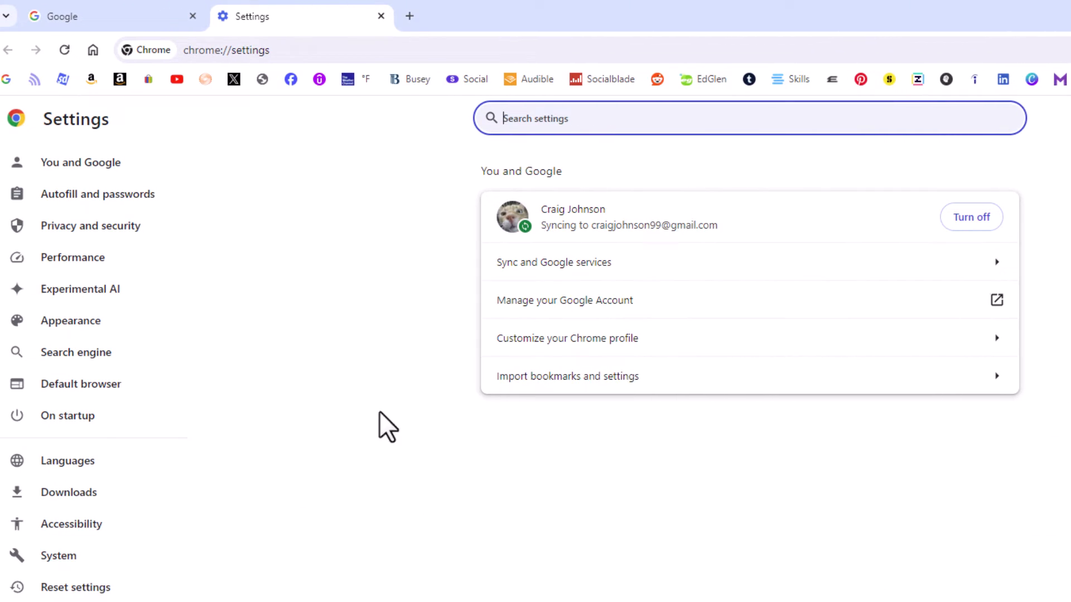
{"action": "mouse_move", "coordinate": [206, 362]}
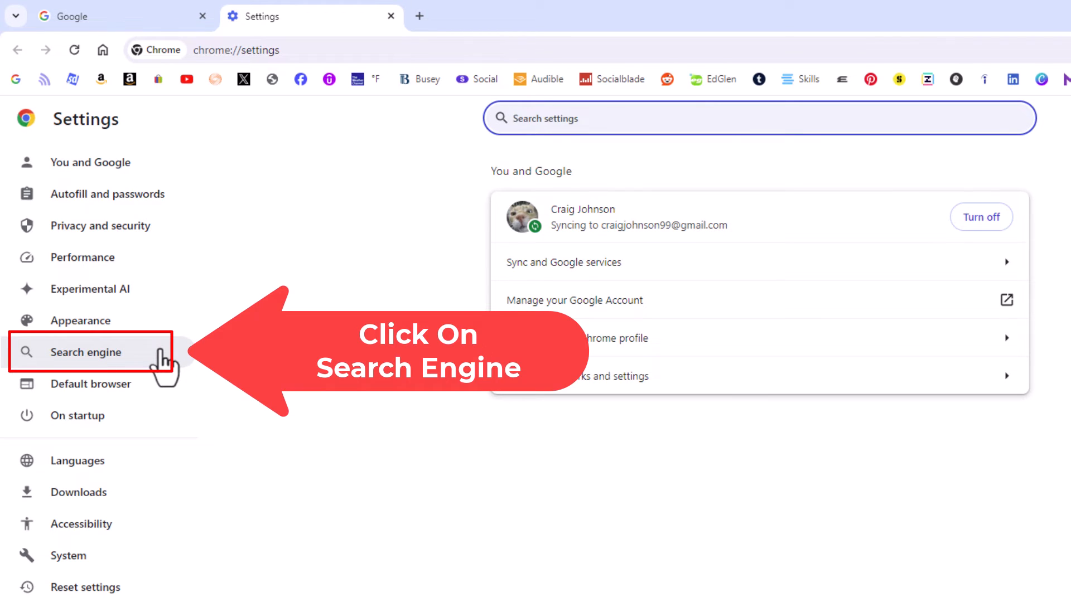
Show the Search engine settings section, where Google is the current engine
{"action": "left_click", "coordinate": [86, 352]}
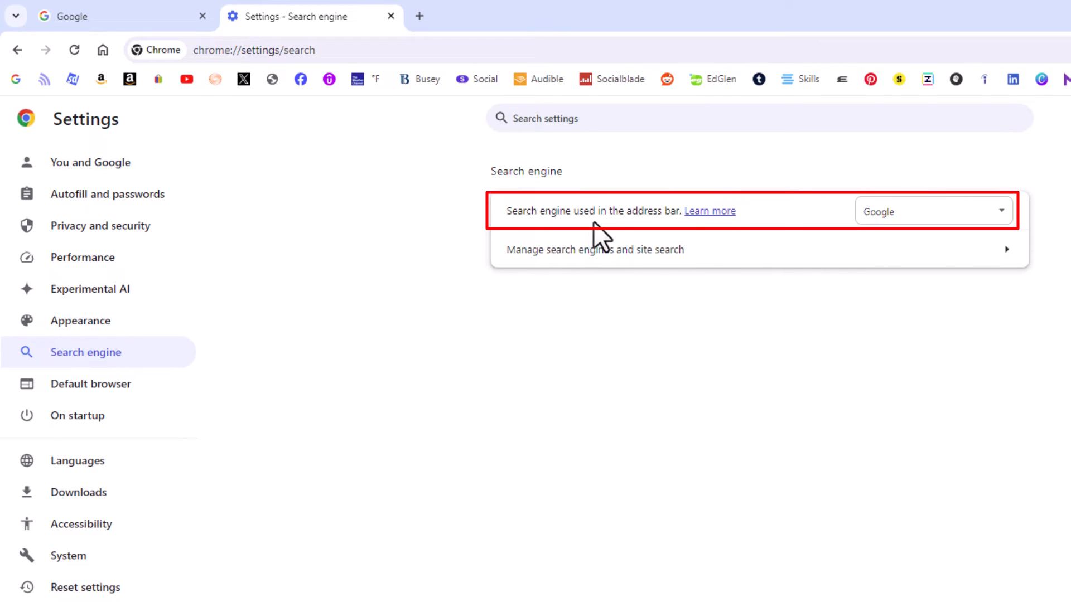
{"action": "mouse_move", "coordinate": [905, 249]}
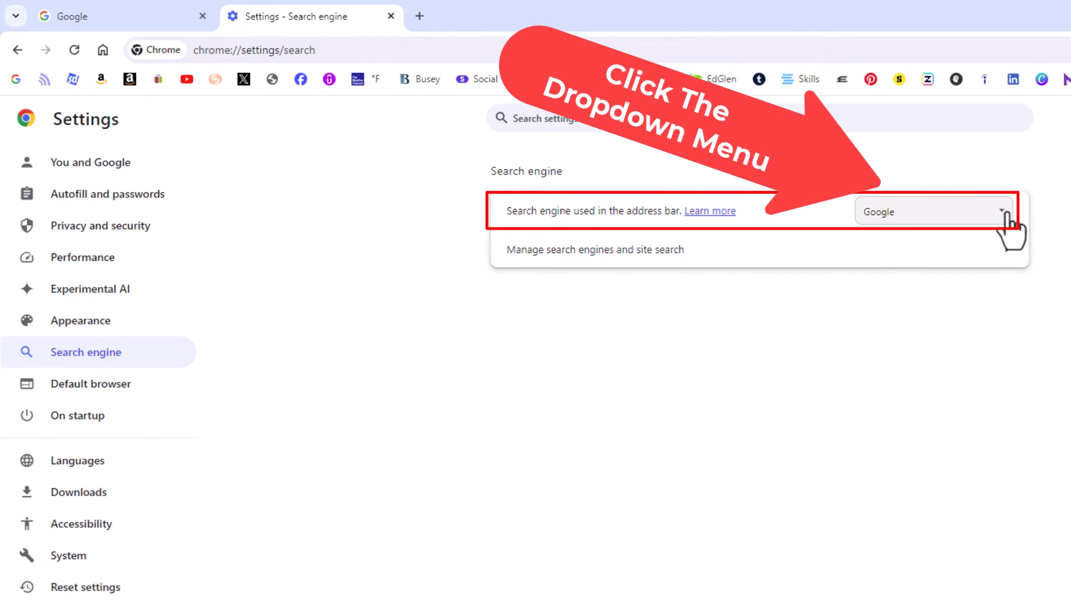
Choose Yahoo! as the address-bar search engine and open a new tab showing Yahoo Search
{"action": "left_click", "coordinate": [928, 212]}
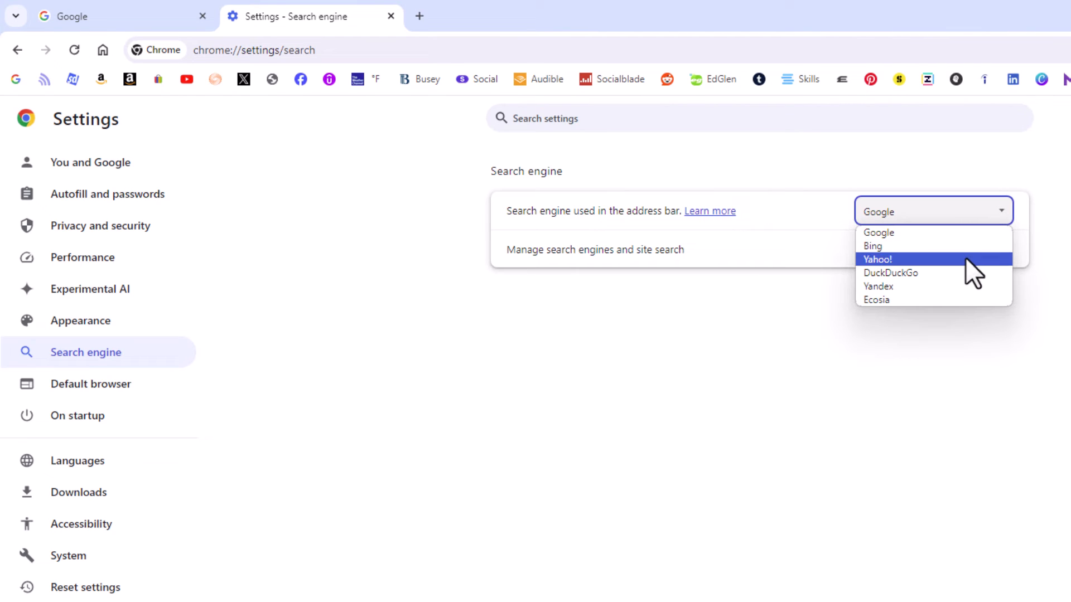
{"action": "mouse_move", "coordinate": [970, 294]}
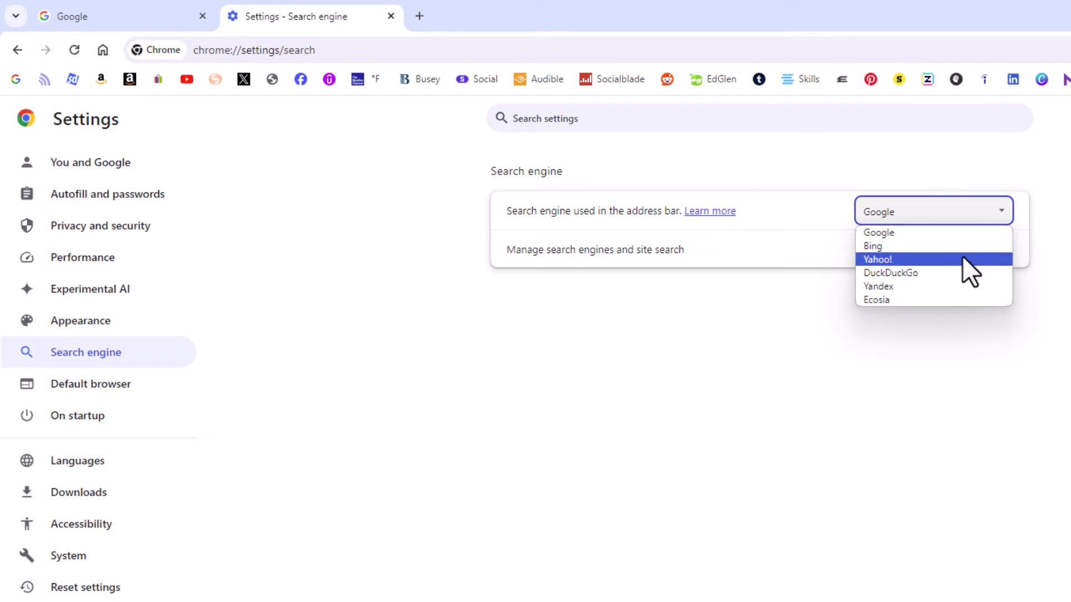
{"action": "mouse_move", "coordinate": [963, 274]}
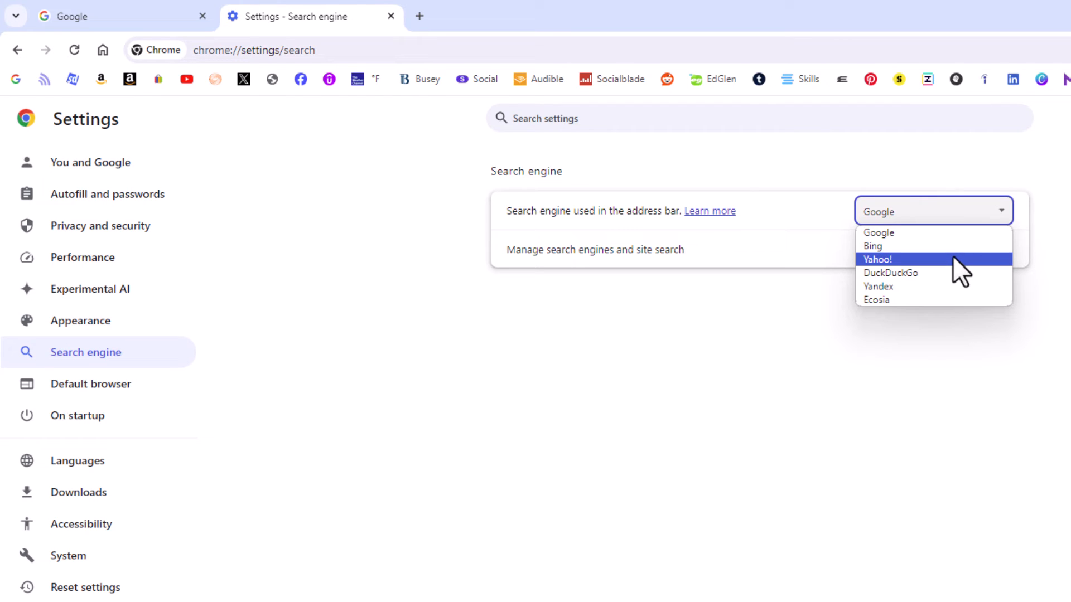
{"action": "left_click", "coordinate": [876, 259]}
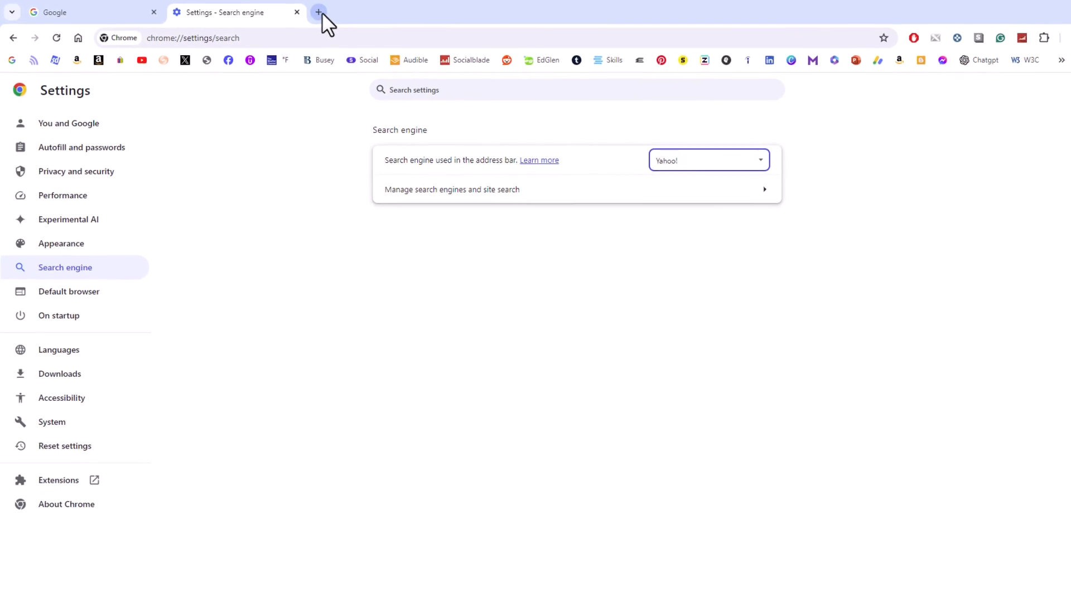
{"action": "left_click", "coordinate": [318, 12]}
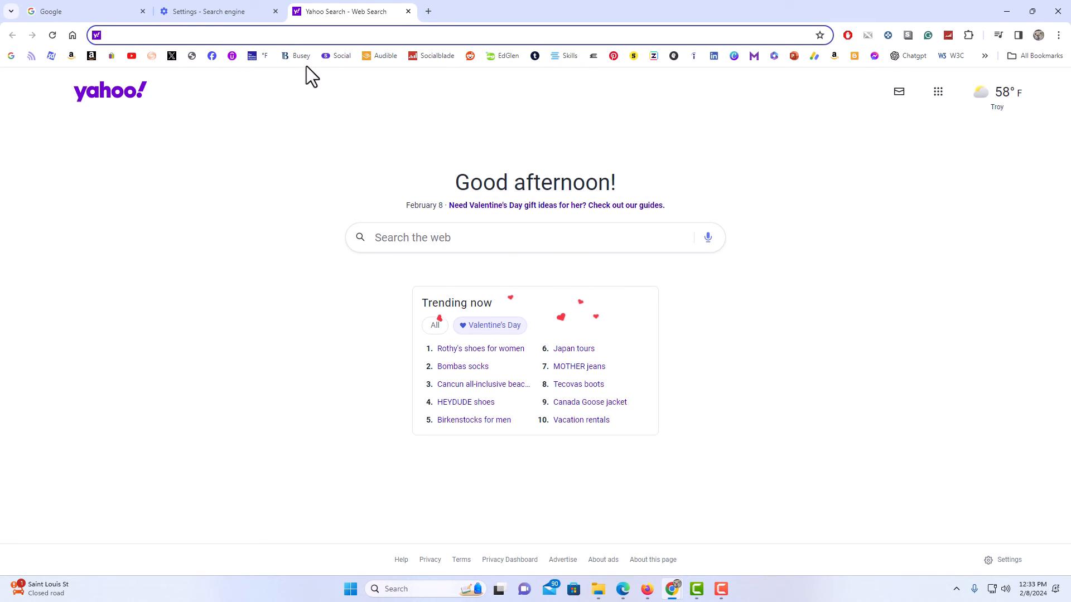